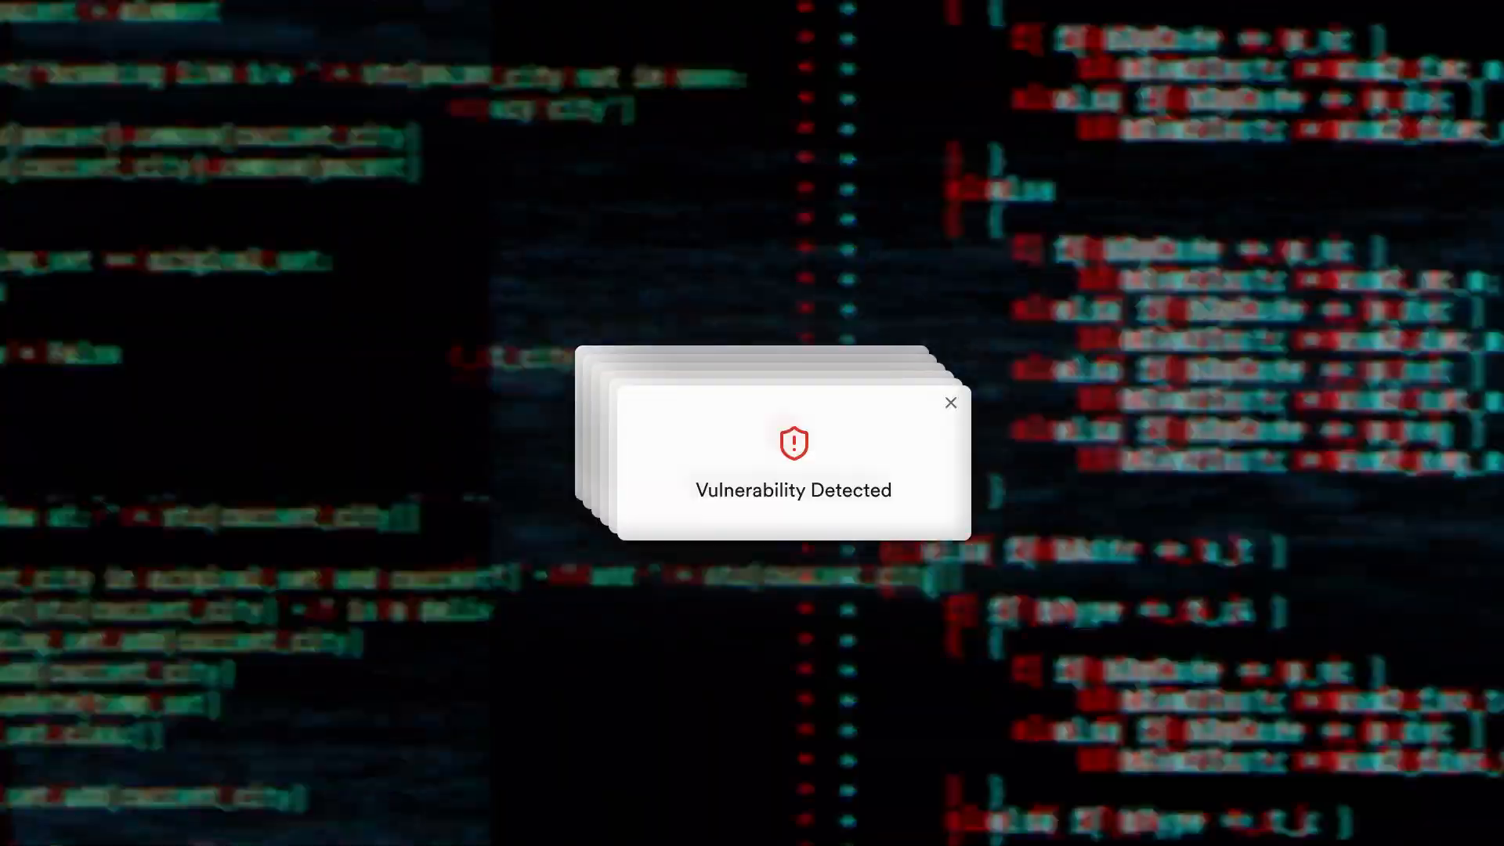
# Step: Show the API Sources page listing MuleSoft 1, Importer 2, Gateway 3 and Network Agent
pyautogui.click(952, 403)
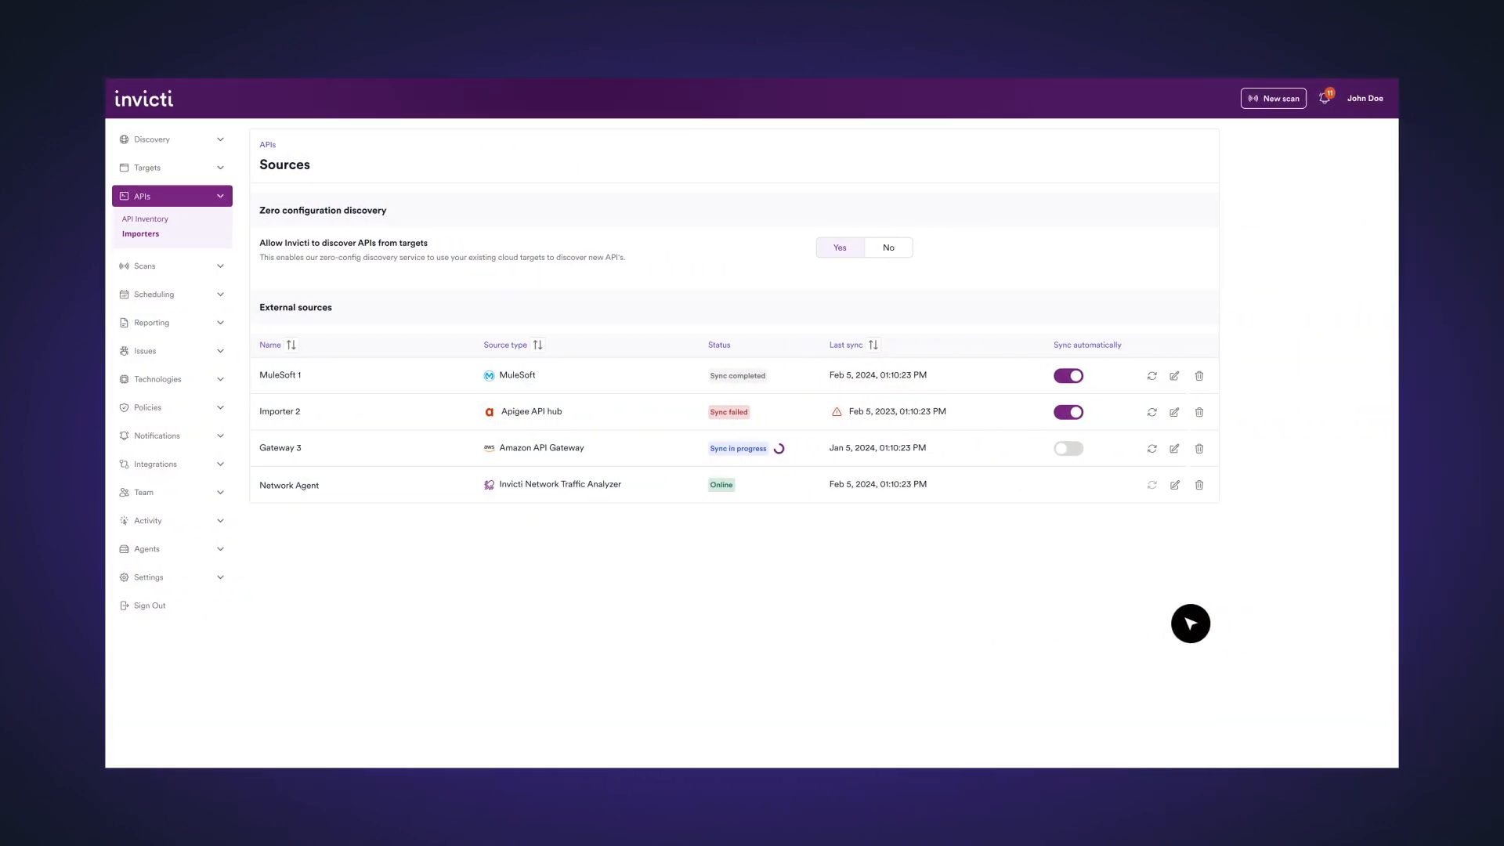
pyautogui.moveTo(605, 492)
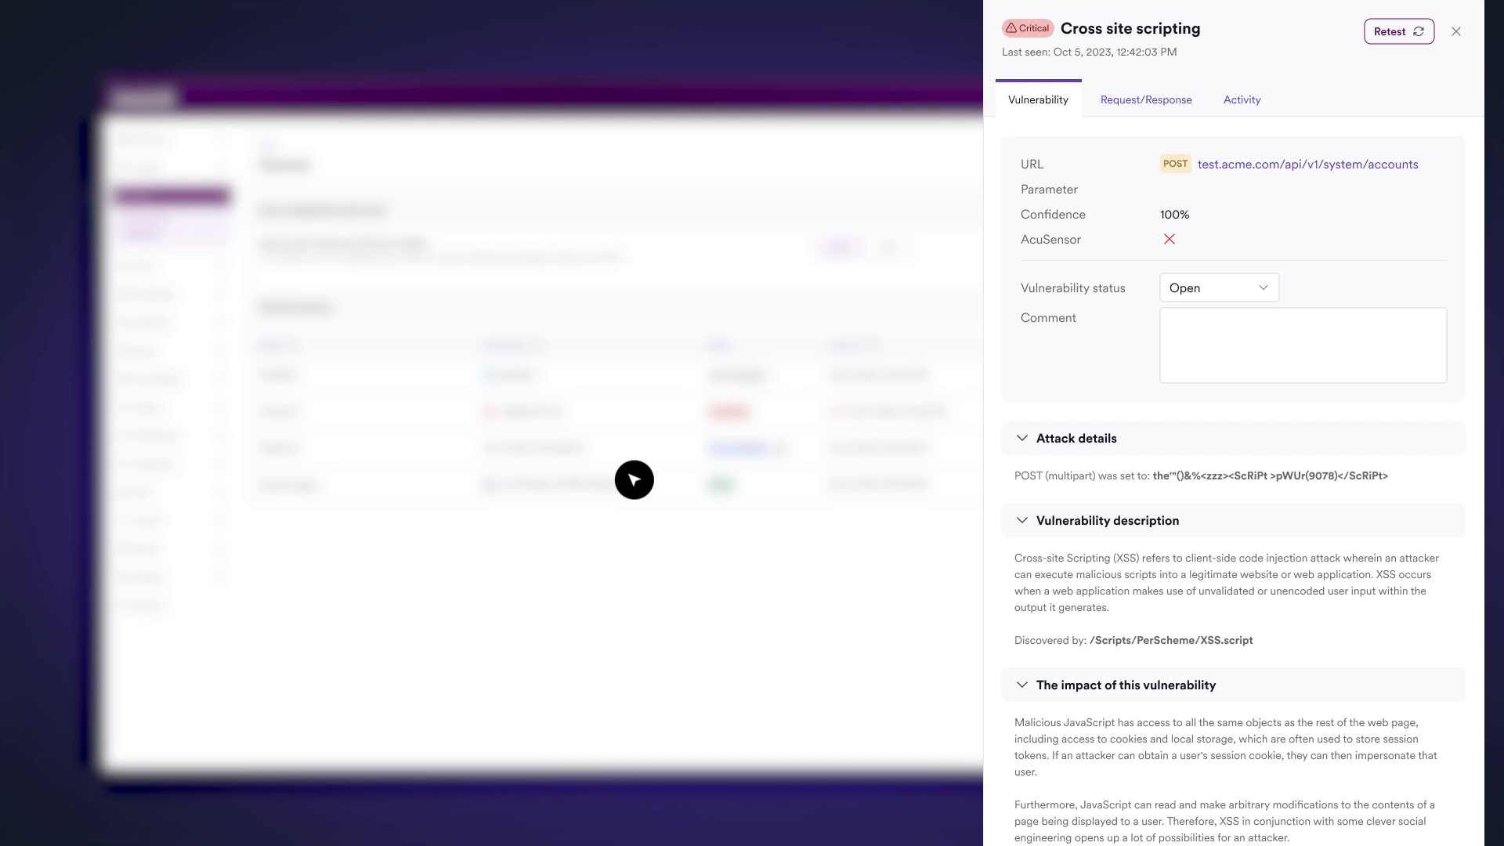
pyautogui.moveTo(1195, 232)
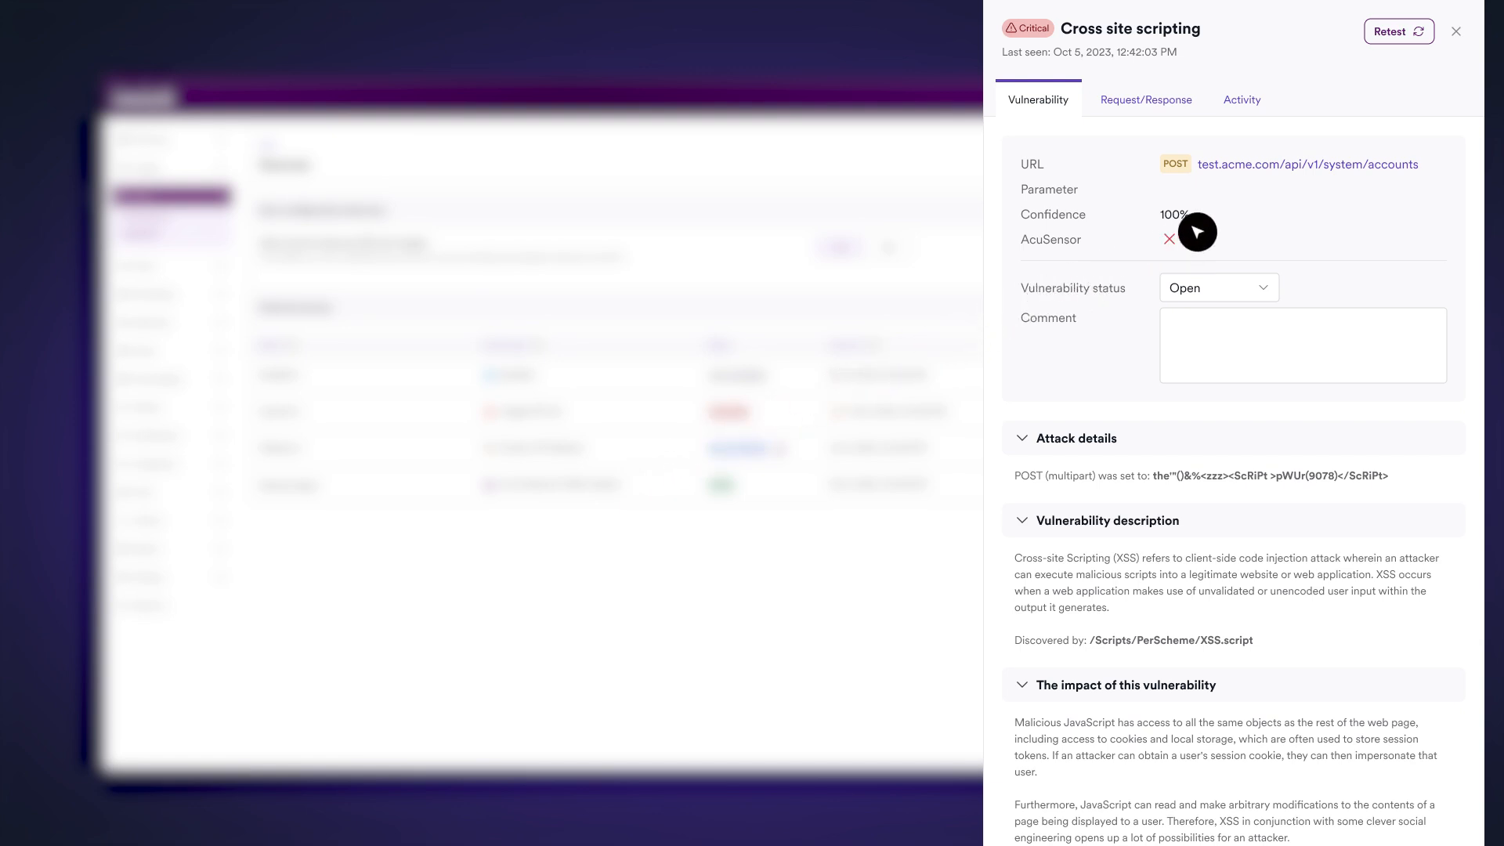